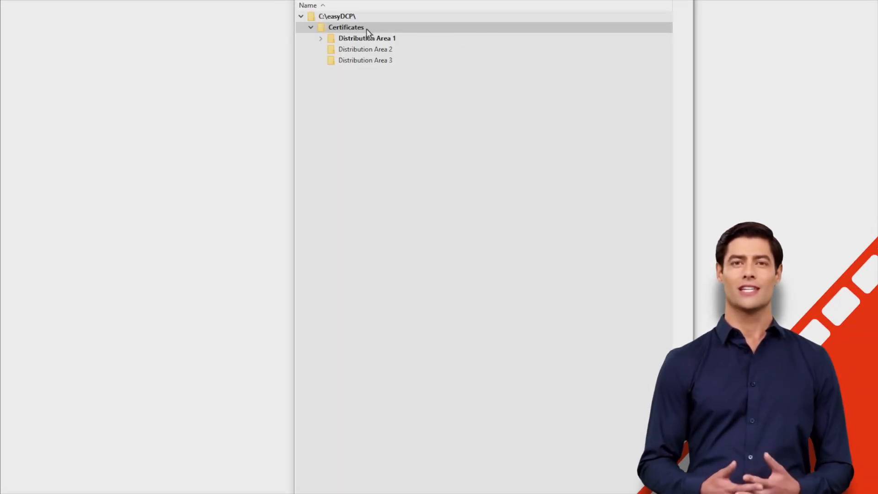
# - Select Distribution Area 1 and expand it down to its server certificate files
pyautogui.click(367, 38)
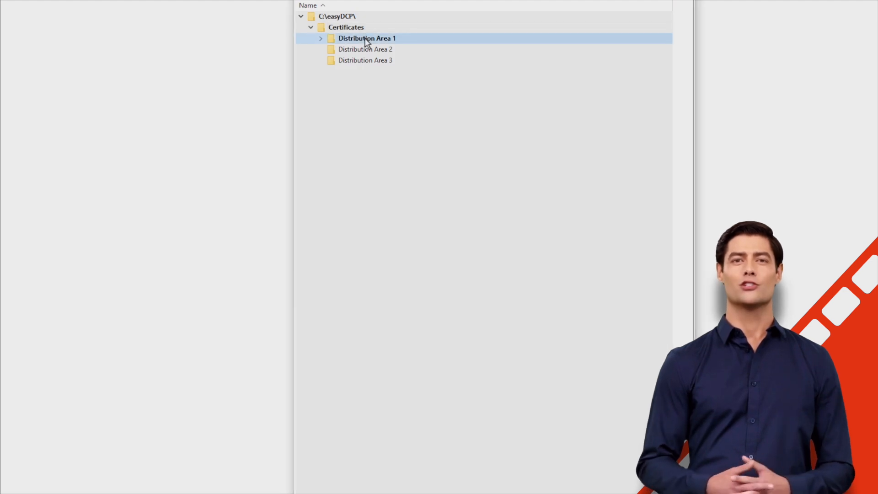
pyautogui.click(321, 38)
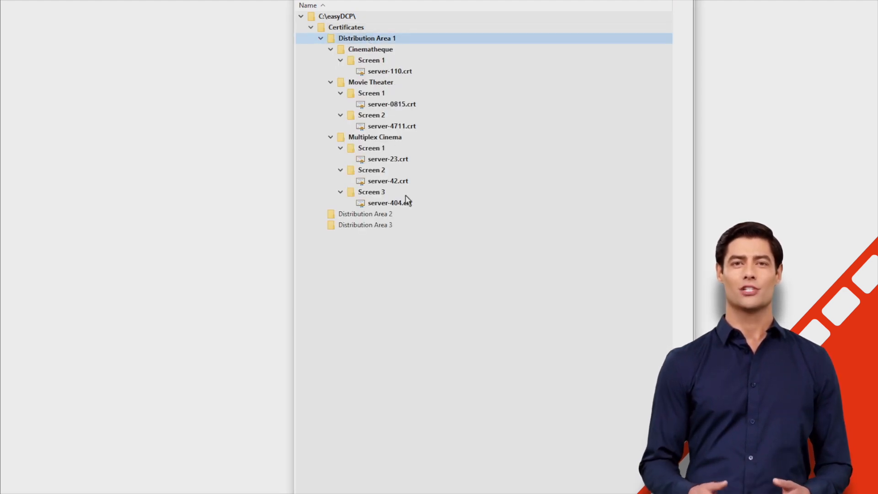
pyautogui.moveTo(445, 344)
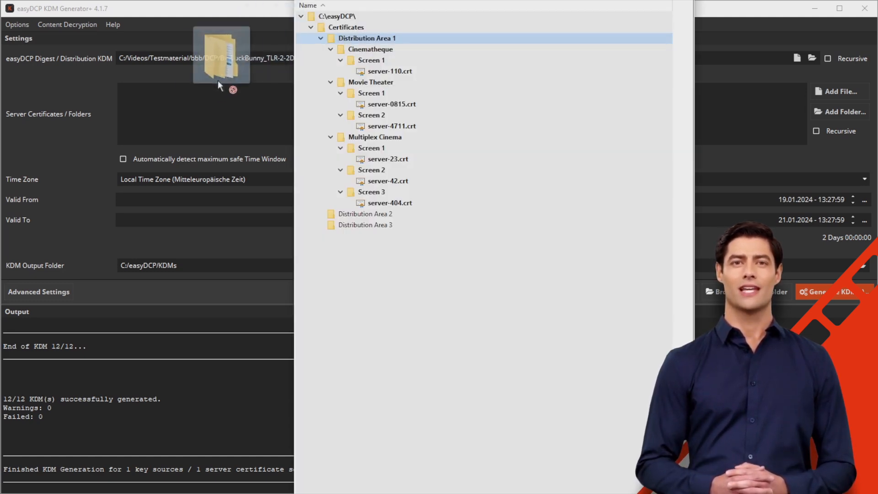
# - Drag the Distribution Area 1 folder into the Server Certificates Folders box
pyautogui.moveTo(221, 56); pyautogui.dragTo(170, 92)
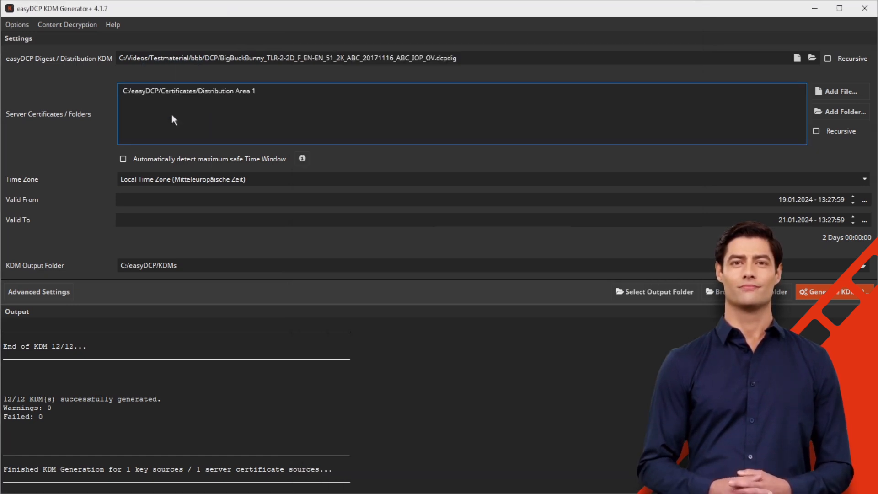
# - Enable Replicate Certificate Folder Structure and tick Recursive for the server certificates list
pyautogui.click(17, 25)
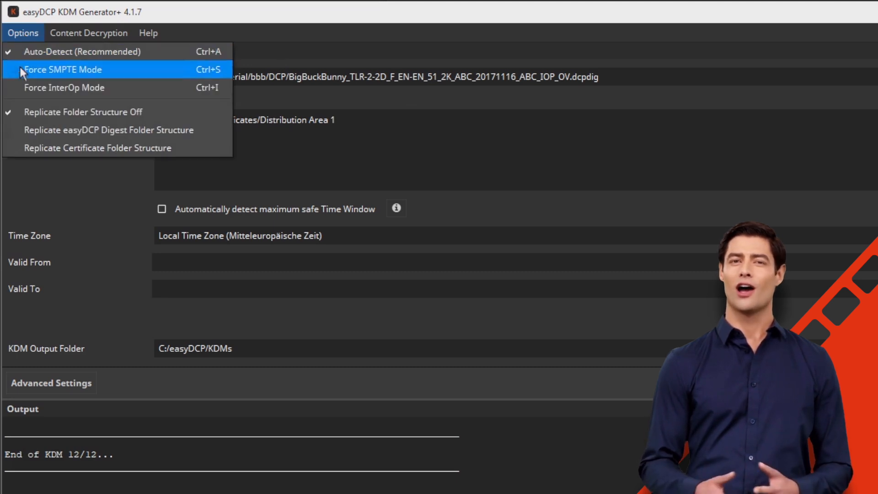
pyautogui.moveTo(15, 147)
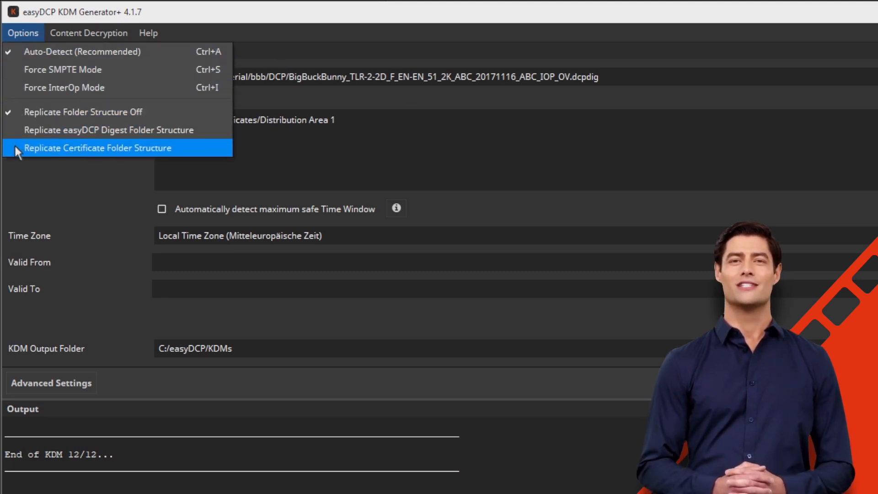
pyautogui.click(97, 147)
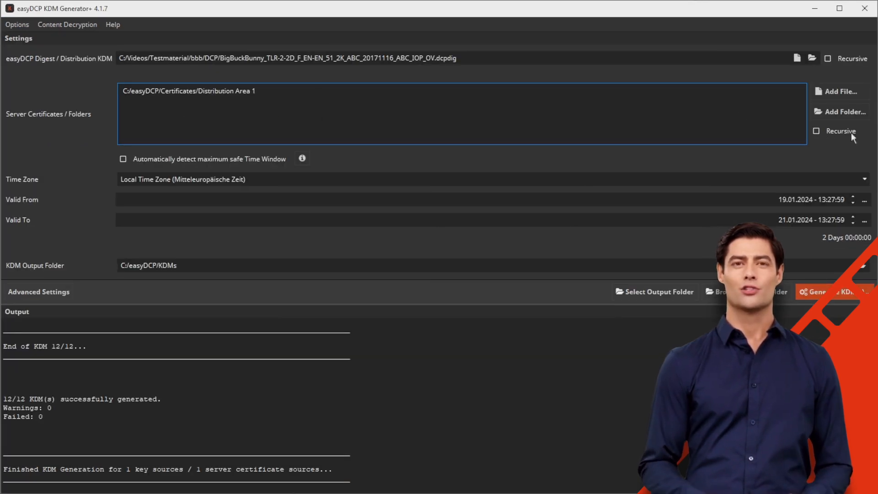
pyautogui.click(818, 131)
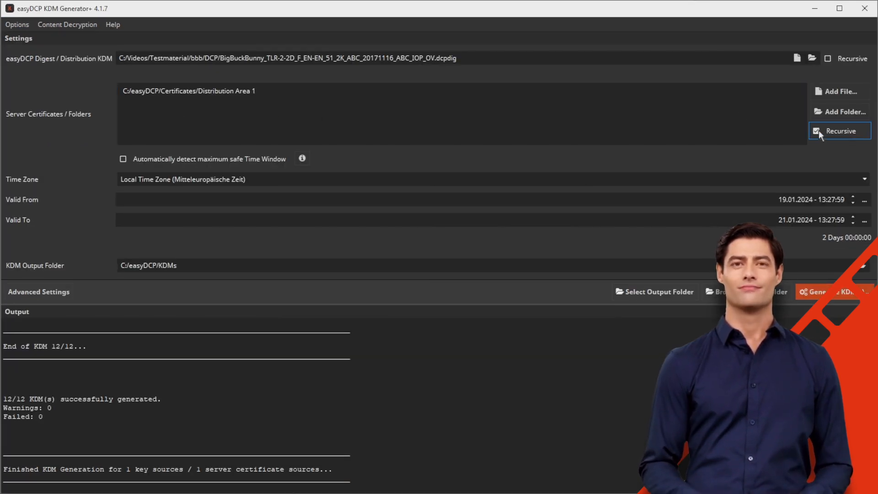
pyautogui.moveTo(121, 119)
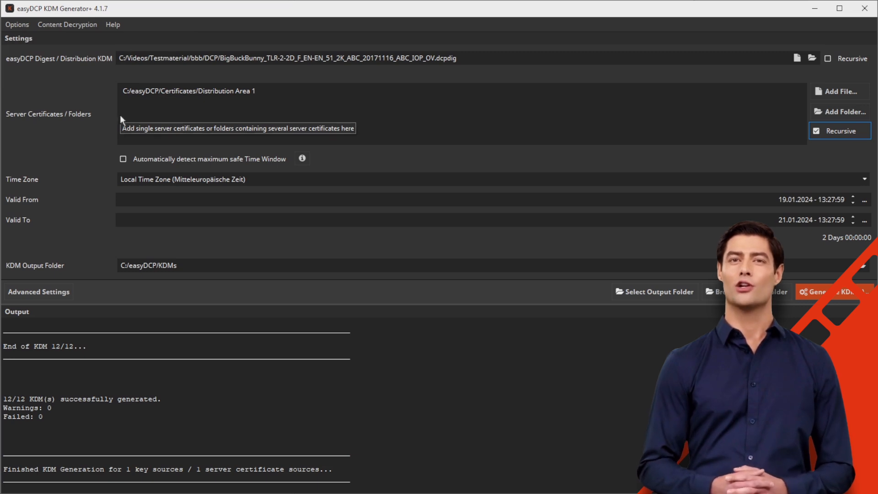
pyautogui.moveTo(191, 268)
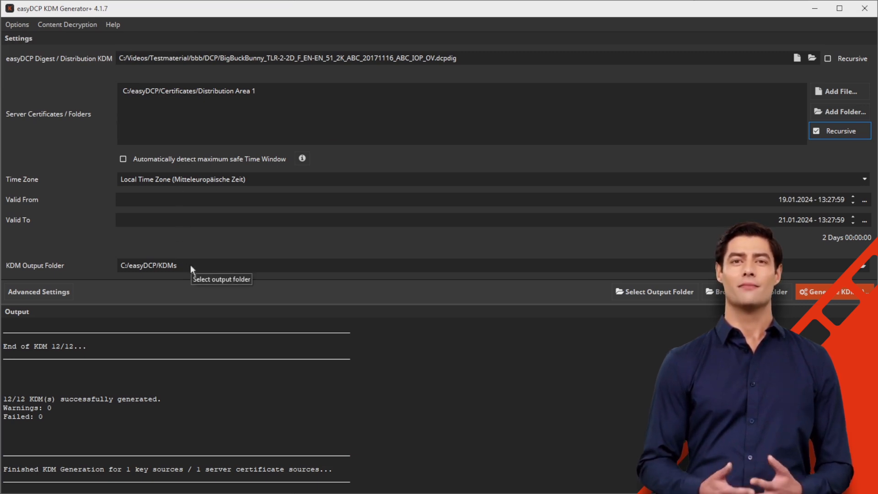
# - Generate the KDMs, confirm 6 of 6 succeeded, and browse to the output folder
pyautogui.click(415, 265)
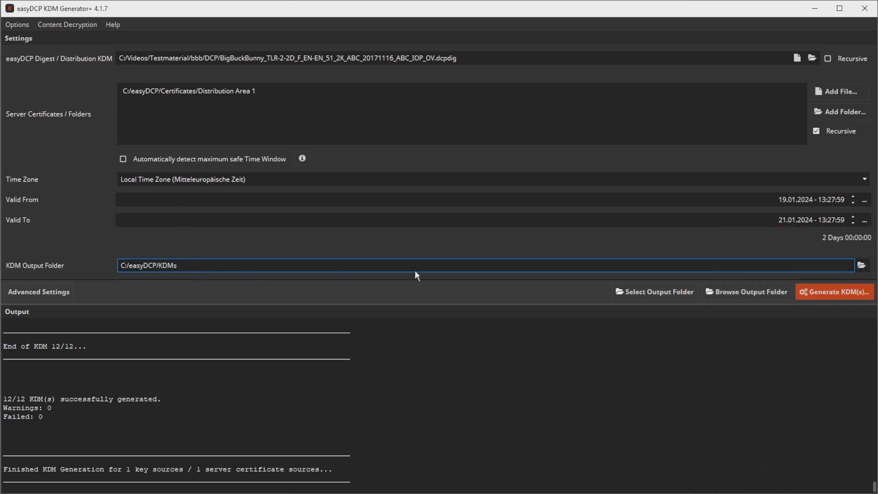
pyautogui.click(833, 291)
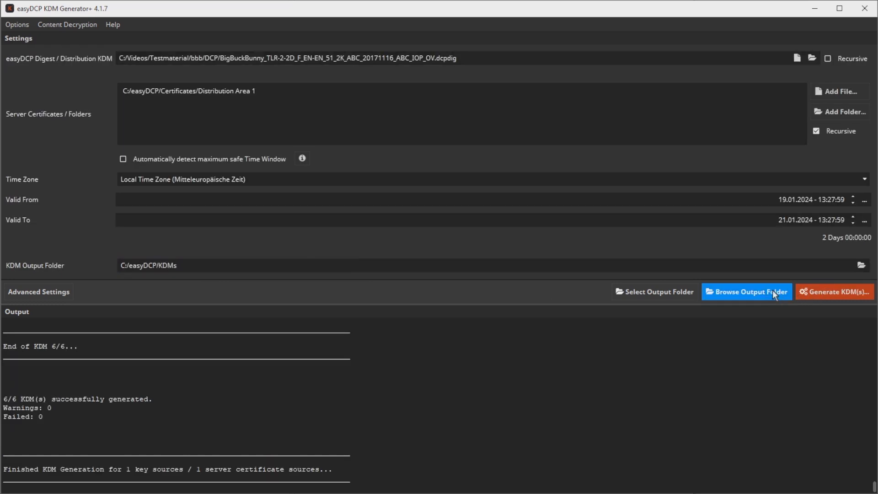
pyautogui.click(746, 291)
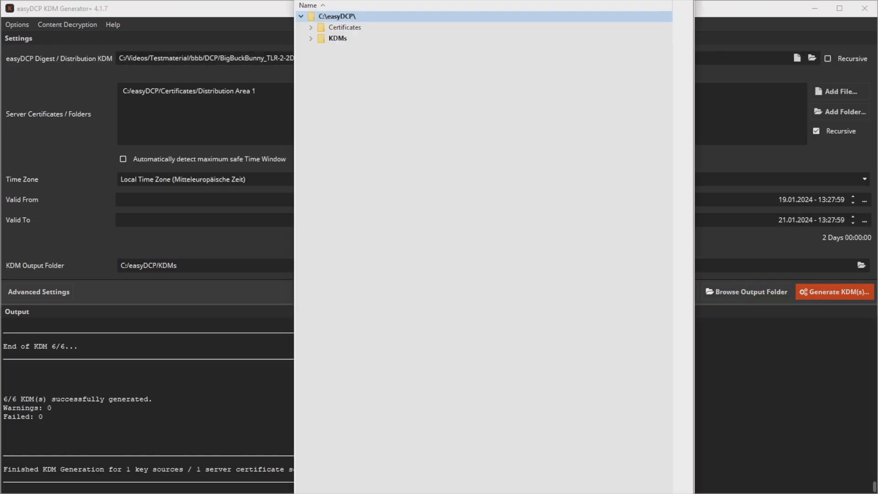
# - Expand KDMs > Distribution Area 1, the Cinematheque screen, and Movie Theater
pyautogui.click(309, 38)
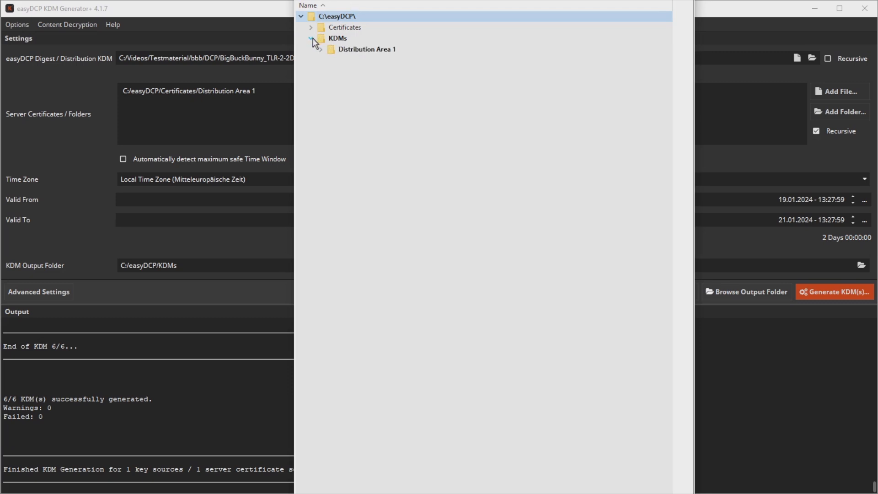
pyautogui.click(320, 49)
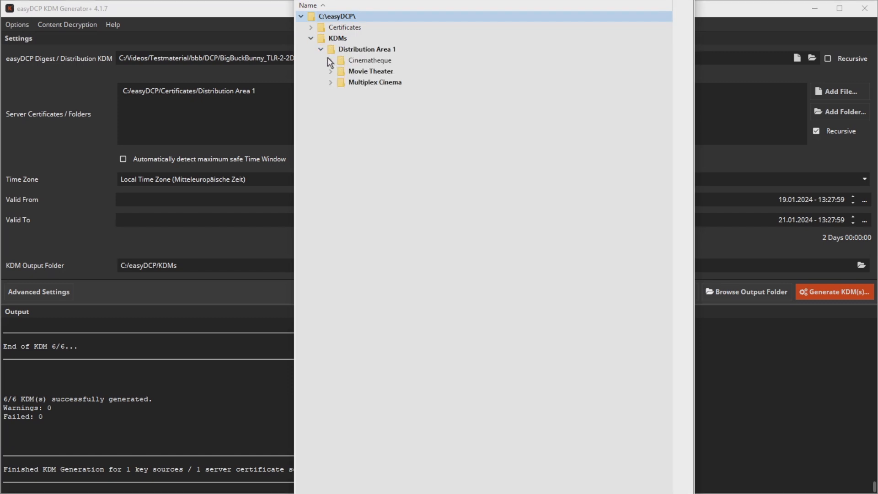
pyautogui.click(330, 60)
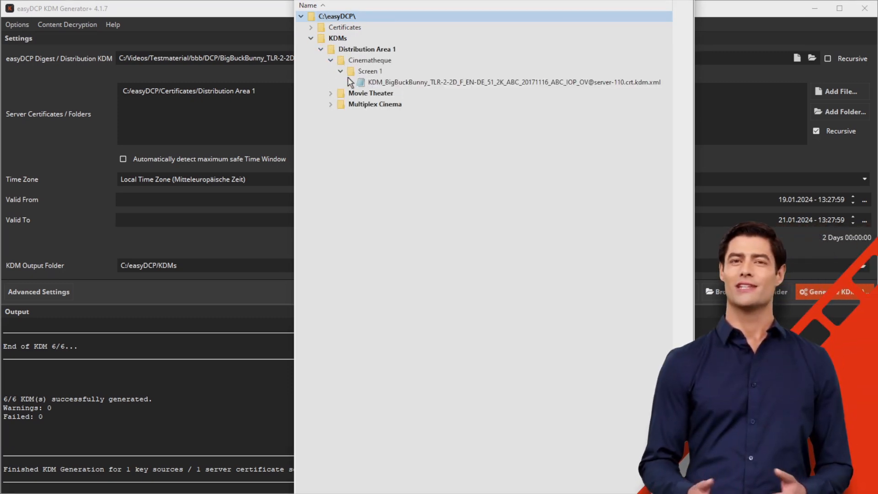
pyautogui.click(330, 93)
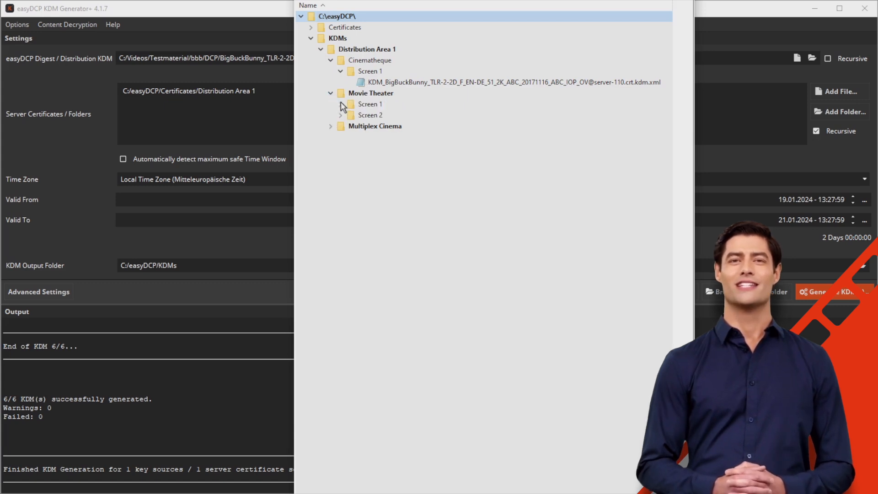
# - Reveal the KDM files in Movie Theater's and Multiplex Cinema's screen folders
pyautogui.click(340, 104)
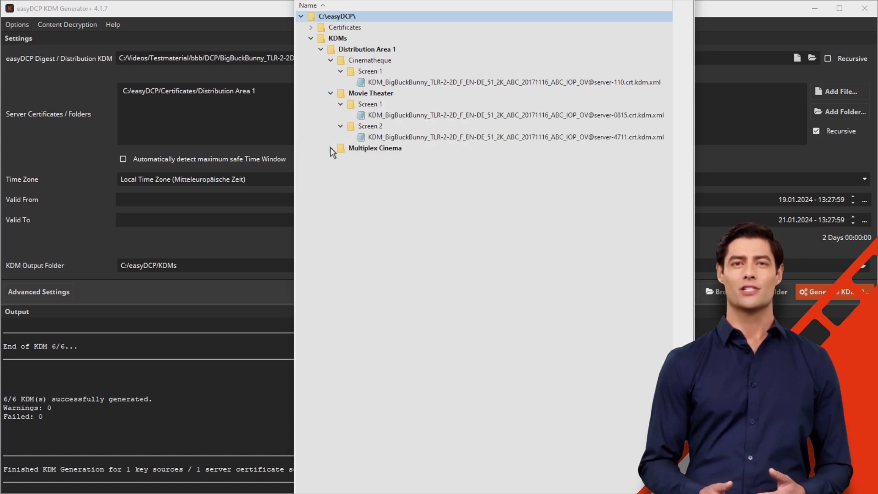
pyautogui.click(330, 147)
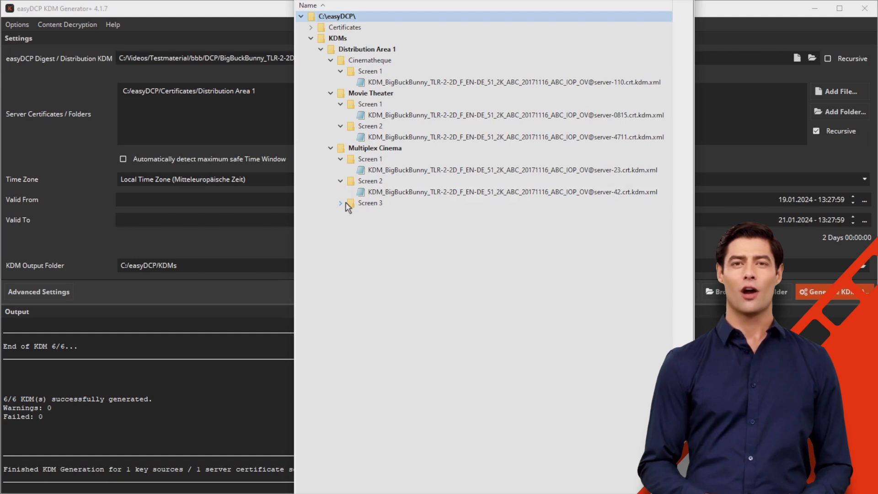
pyautogui.click(340, 202)
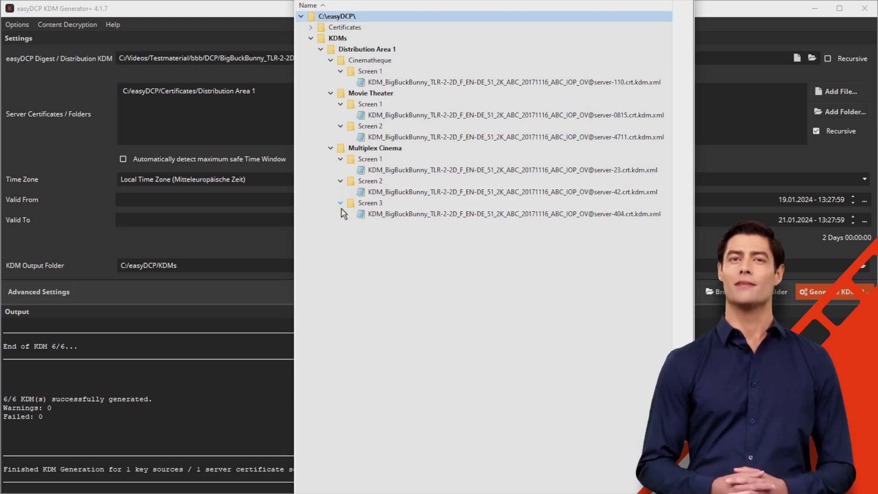